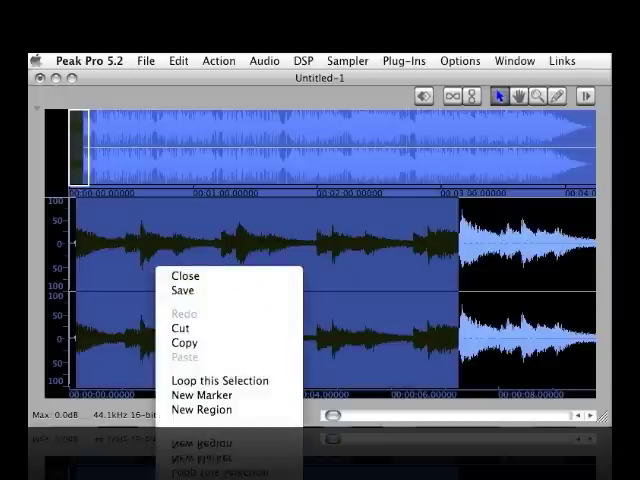
mouse_move(215, 380)
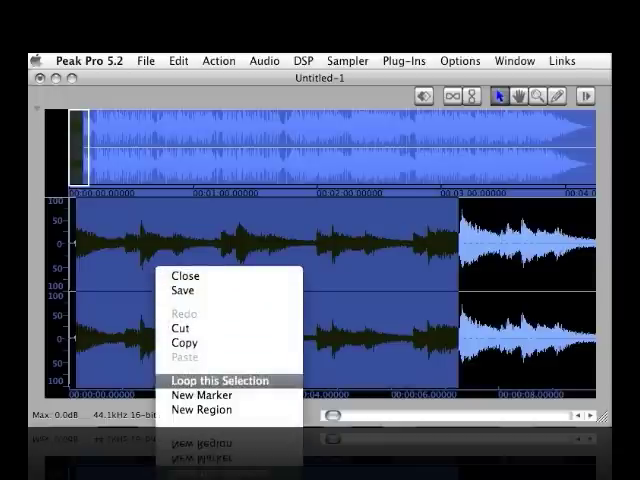
Apply Loop this Selection to the selected opening stretch of the song.
left_click(221, 381)
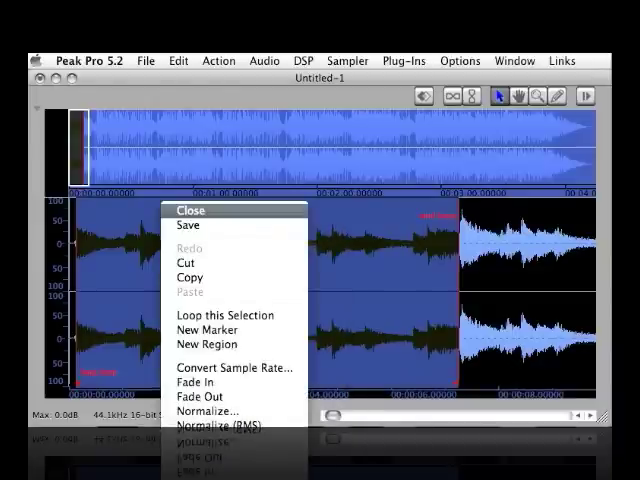
mouse_move(206, 344)
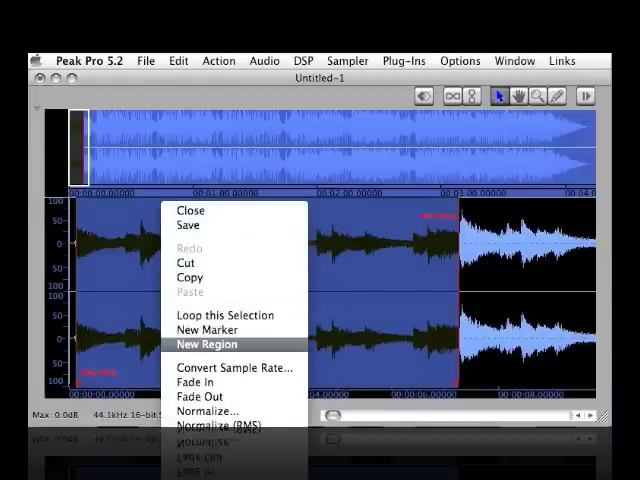
Make the looped 0.13–7.26 s selection a new region and confirm it as Region 1.
left_click(206, 344)
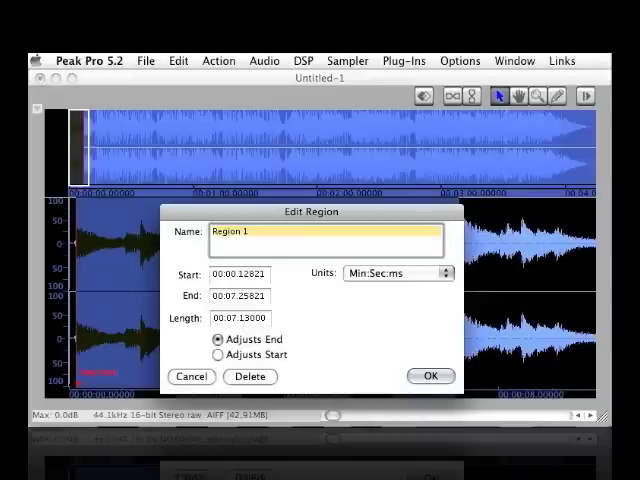
left_click(430, 376)
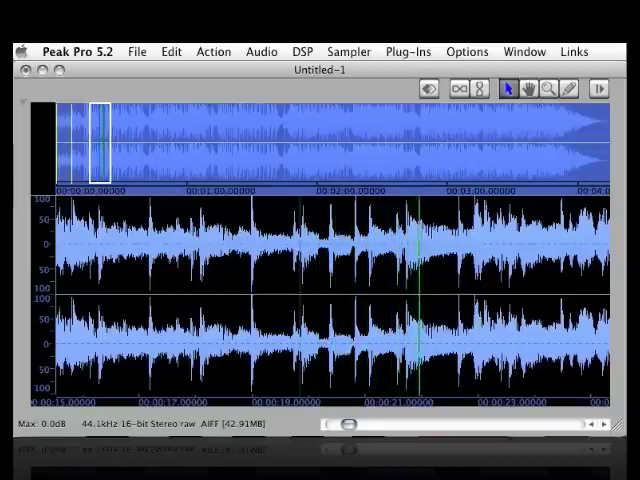
Select about 19.86–21.70 seconds and confirm it as Region 2.
left_click_drag(295, 300, 385, 300)
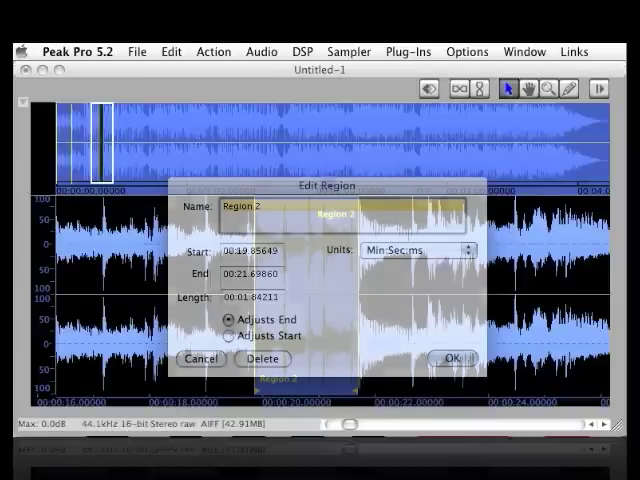
left_click(446, 358)
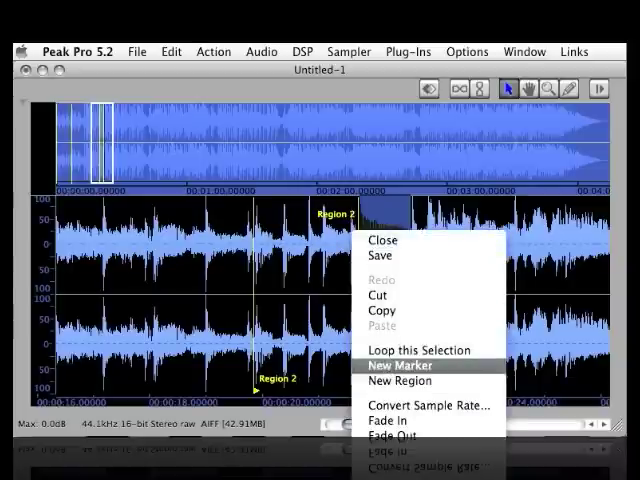
Turn the 21.72–22.63 s selection into a new region and confirm Region 3.
left_click(397, 381)
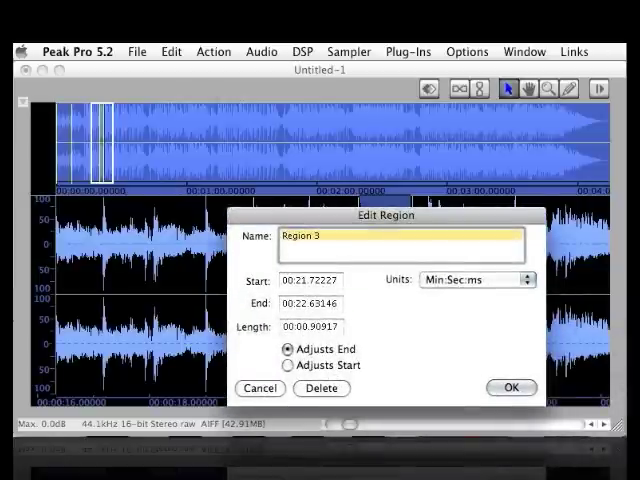
left_click(510, 388)
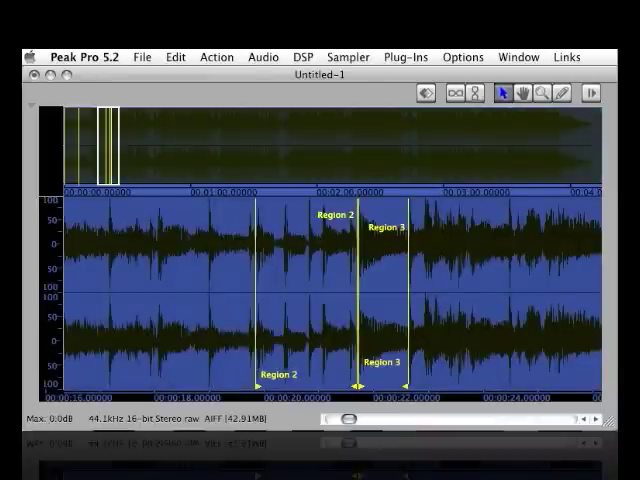
Open the Export Regions dialog from the File menu.
left_click(142, 56)
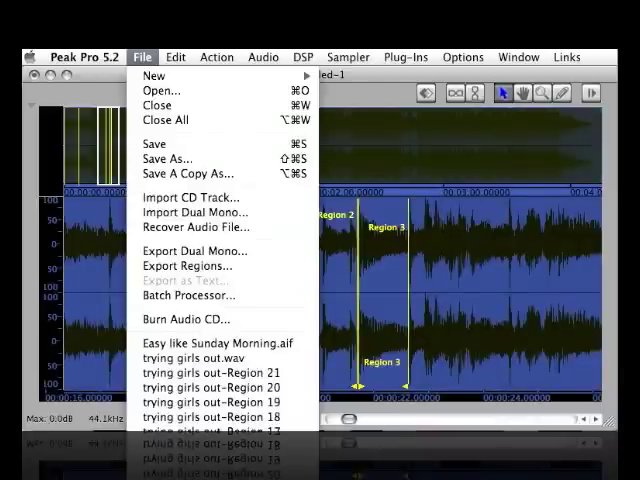
mouse_move(188, 265)
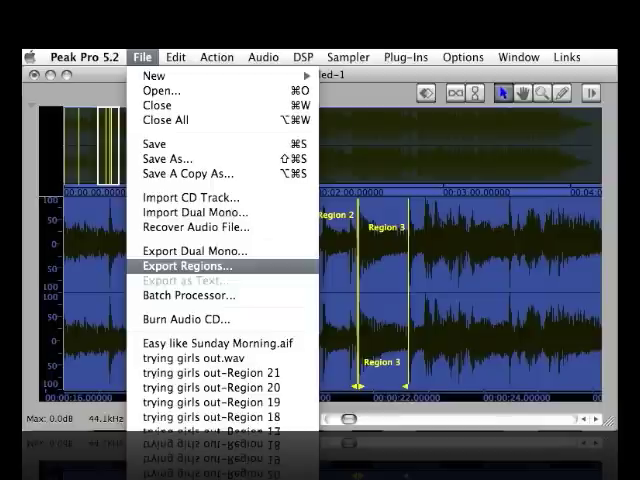
left_click(187, 265)
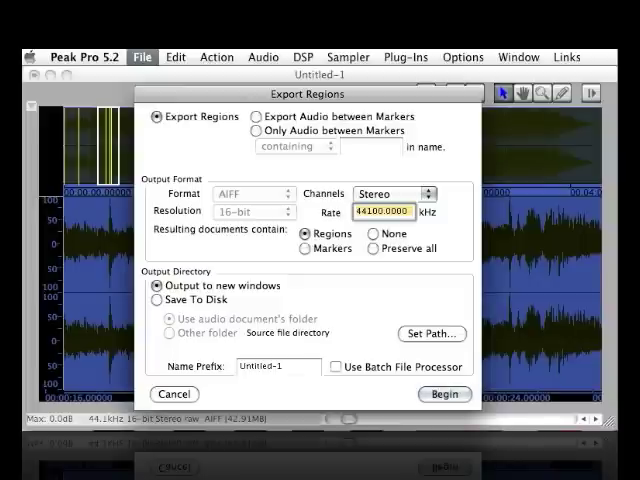
Export regions to disk at 24-bit resolution, browsing the Desktop for the destination.
left_click(158, 298)
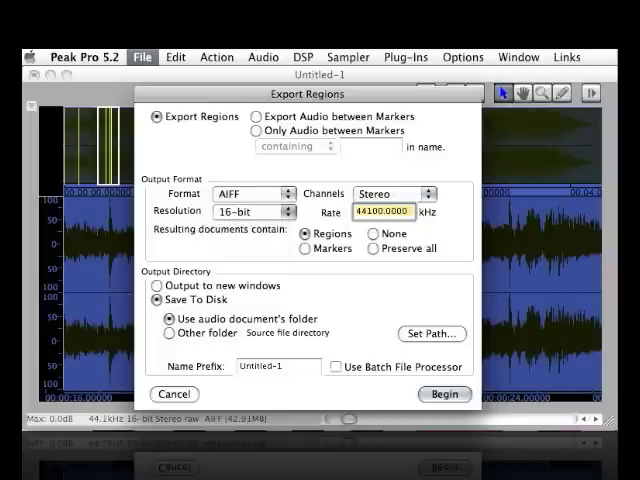
left_click(255, 211)
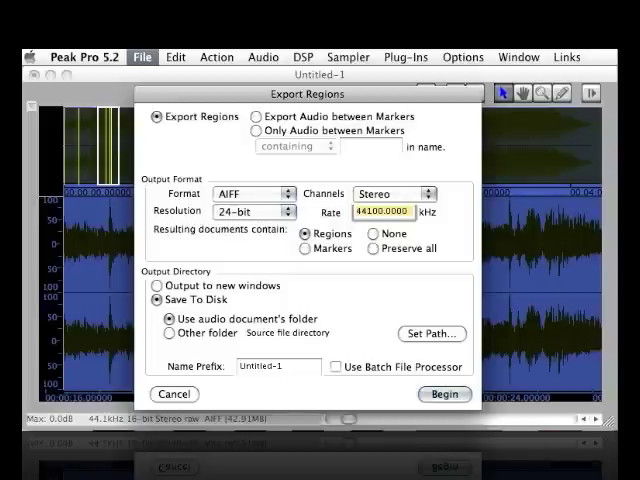
left_click(444, 393)
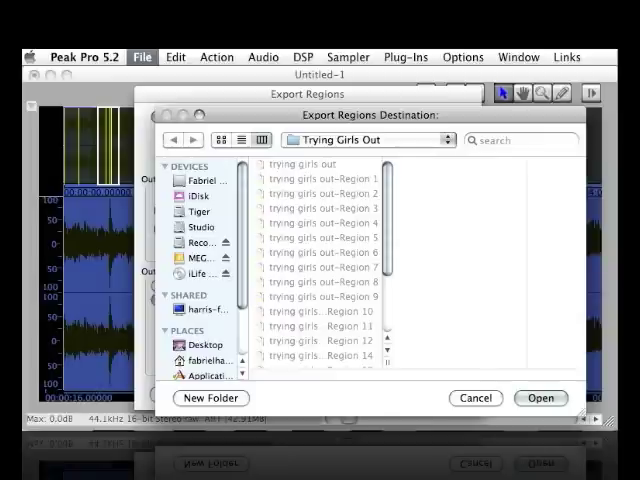
left_click(206, 345)
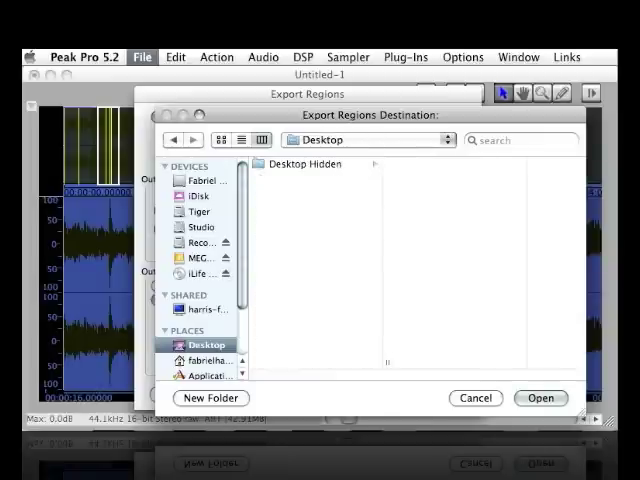
Create a new folder named 'Easy samples' on the Desktop.
left_click(211, 398)
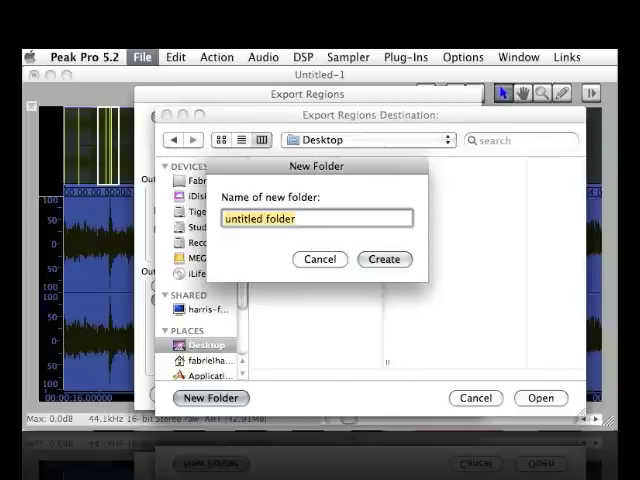
type("Eas")
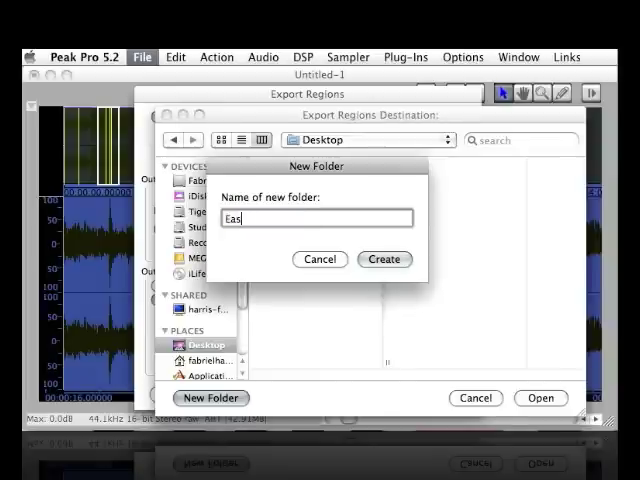
type("y sa")
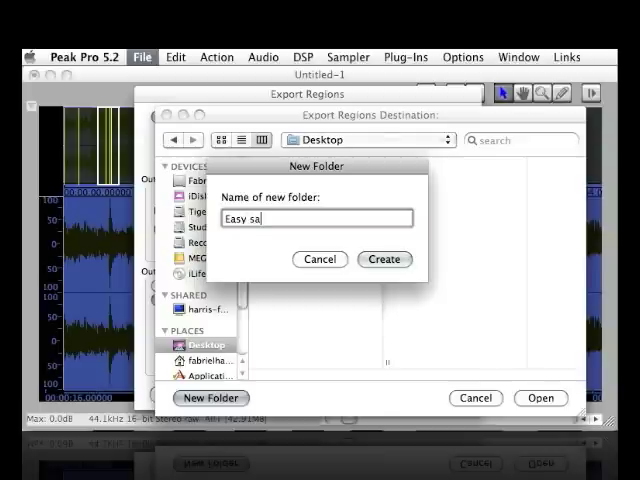
type("mples")
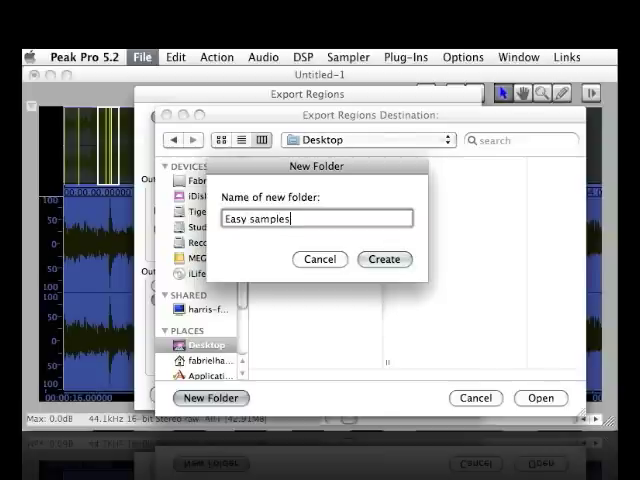
left_click(384, 259)
type("Eas")
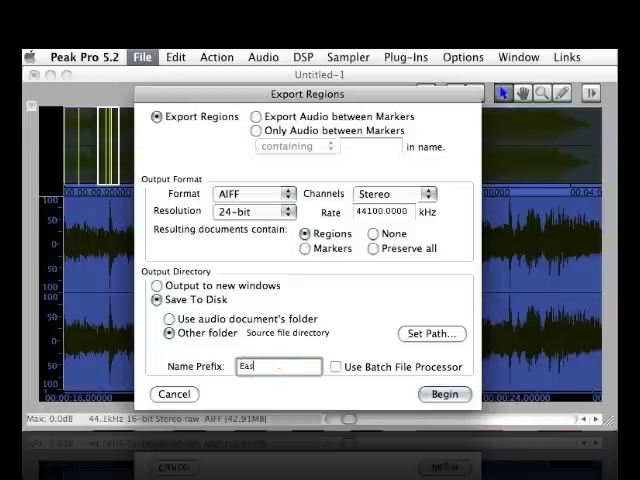
Enter the name prefix 'Easy Like Sunday Morning-' for the exported region files.
type("y Lik")
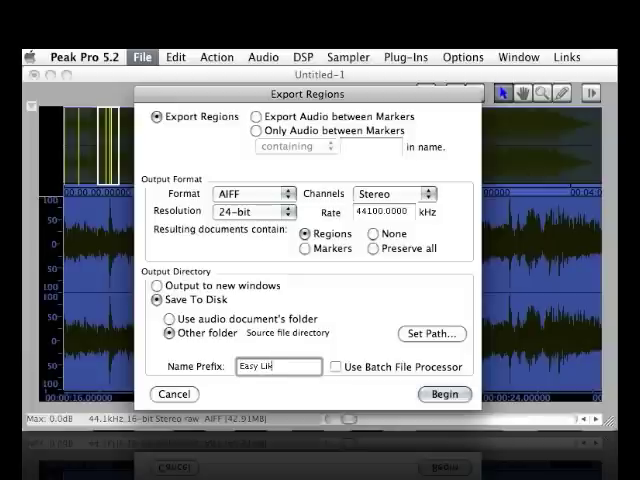
type("e Sun")
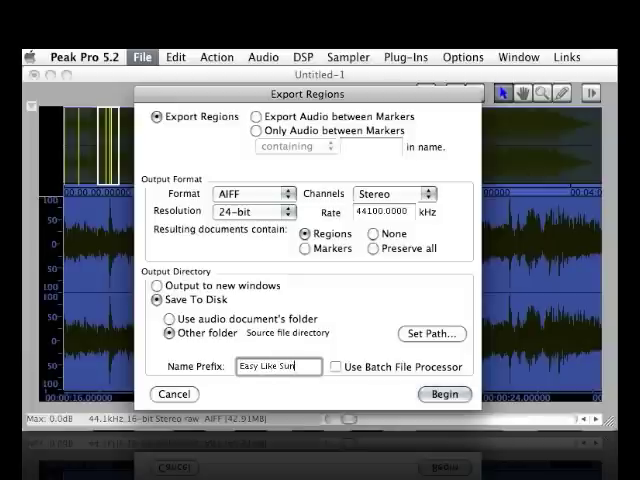
type("day")
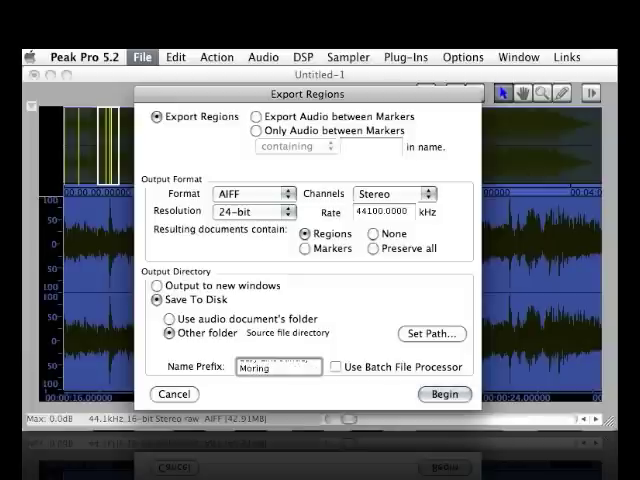
type("==")
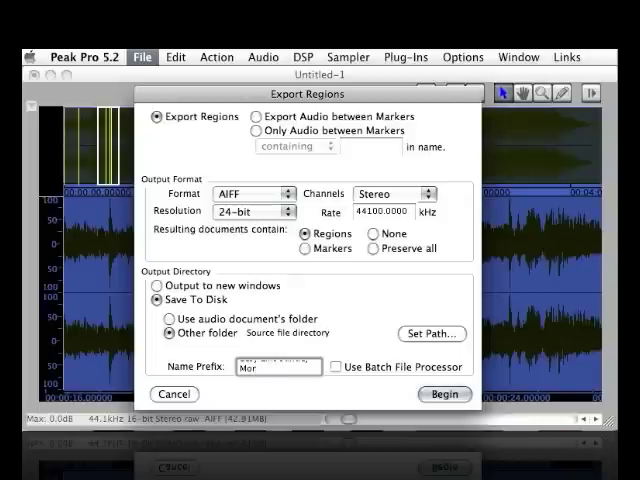
type("ning")
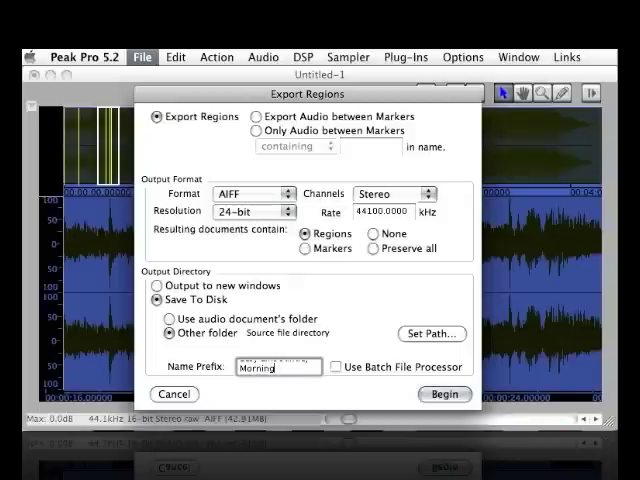
type("-")
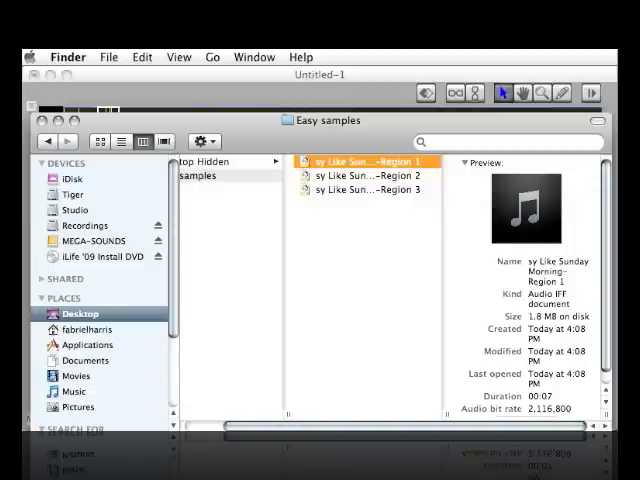
View Region 2's file details in Easy samples, then select the third region file.
left_click(365, 176)
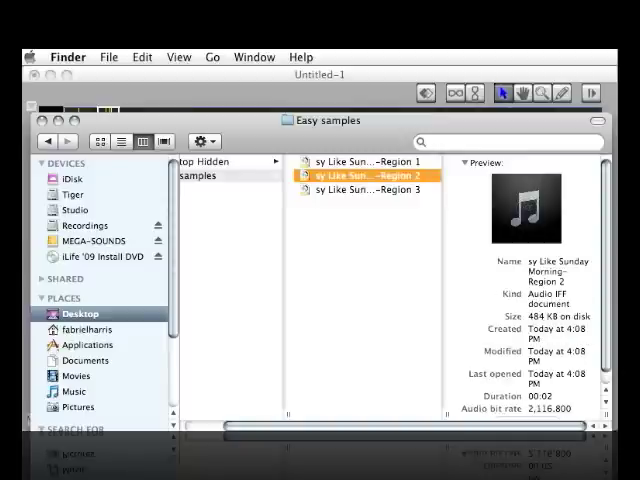
left_click(365, 191)
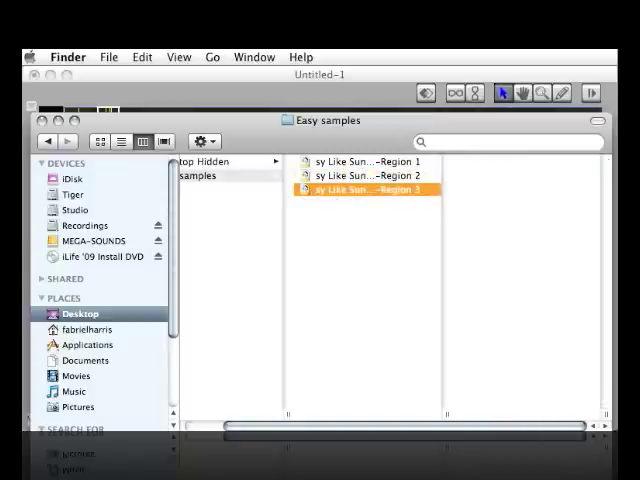